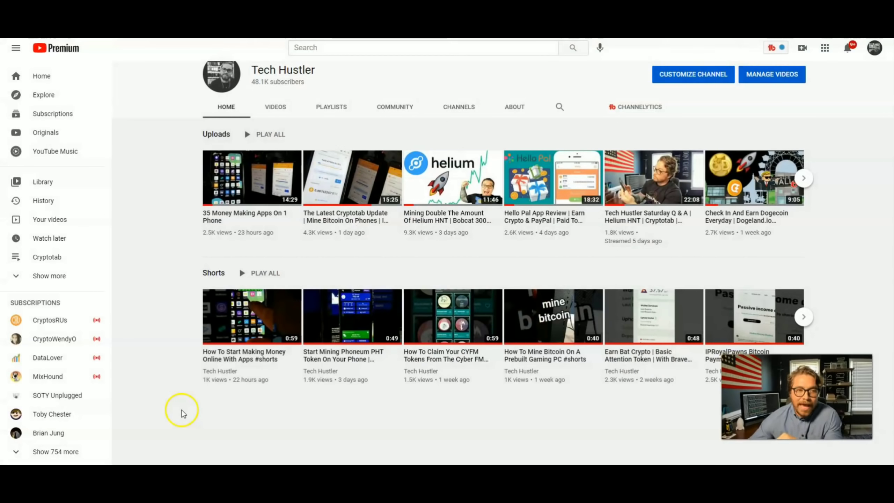
mouse_move(406, 368)
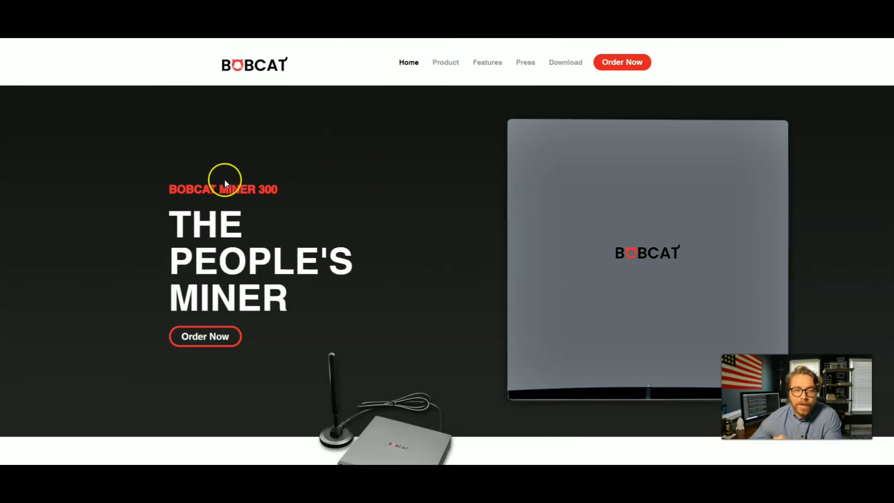
Scroll the Bobcat Miner 300 product page past the $429.00 price to the ordering options.
scroll("down", 3)
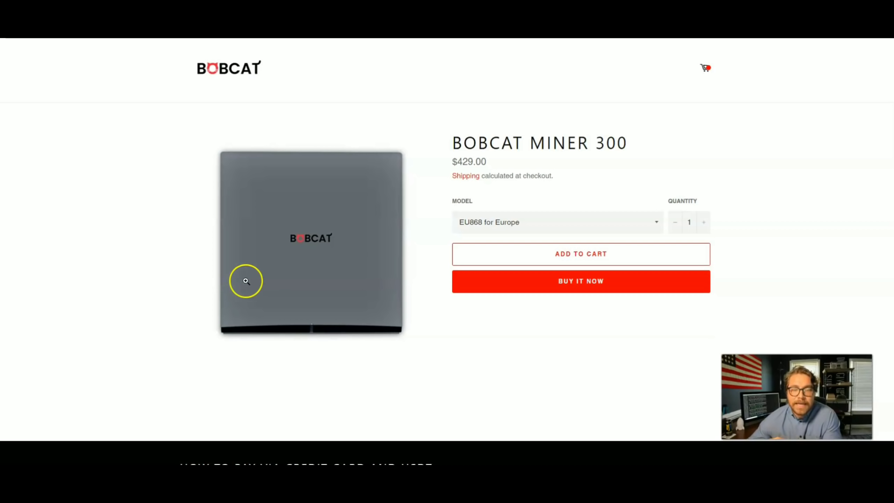
mouse_move(270, 266)
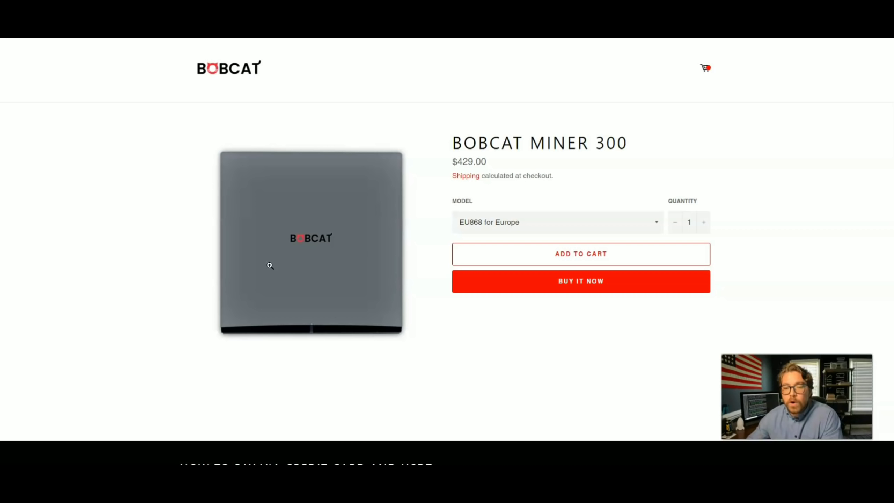
Choose the US915 for North America model and scroll to the payment instructions.
left_click(556, 222)
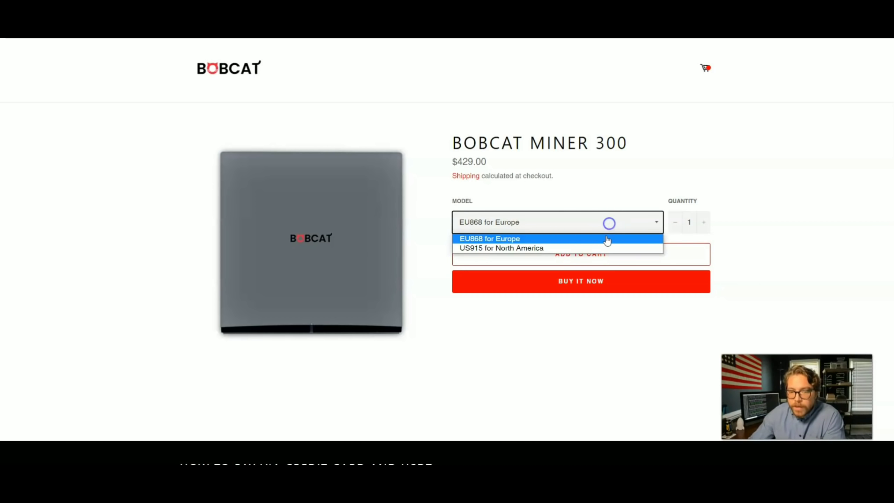
left_click(502, 247)
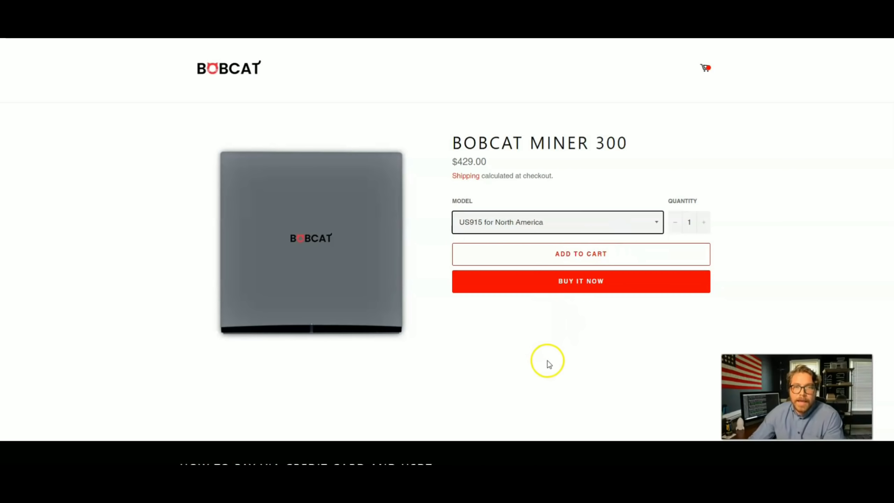
scroll("down", 3)
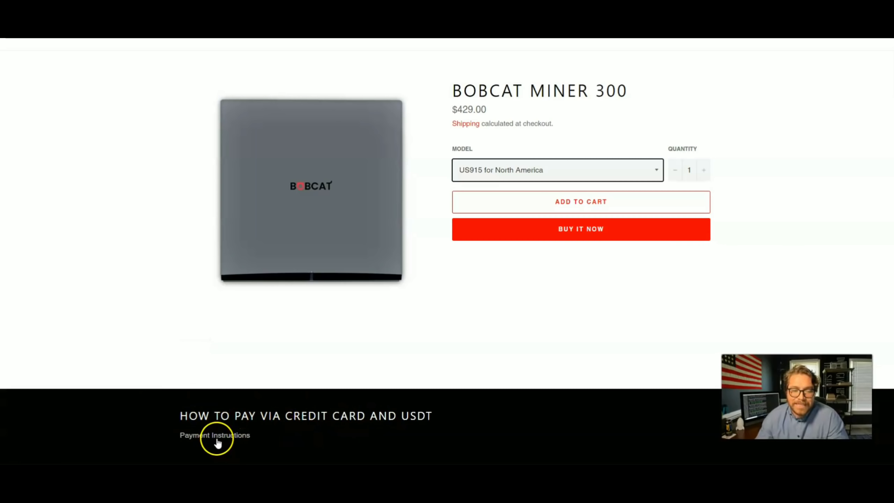
Read the credit card and USDT payment instructions PDF, scrolling through its steps.
left_click(214, 435)
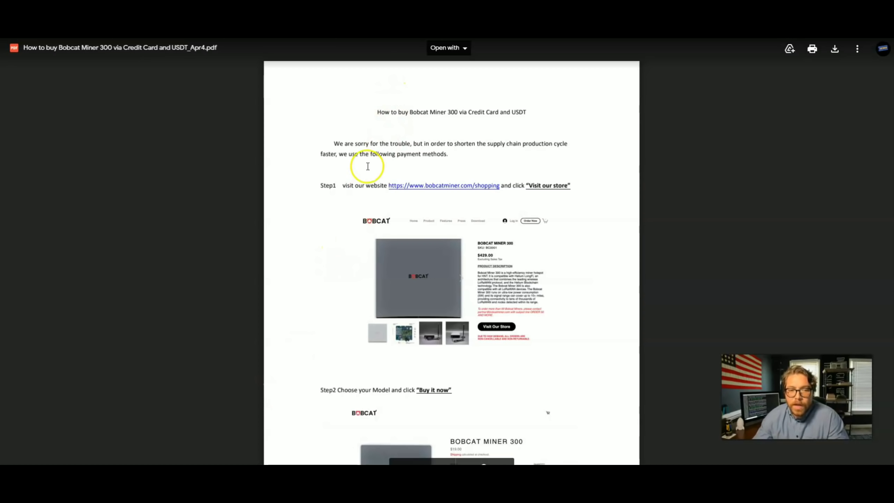
scroll("down", 3)
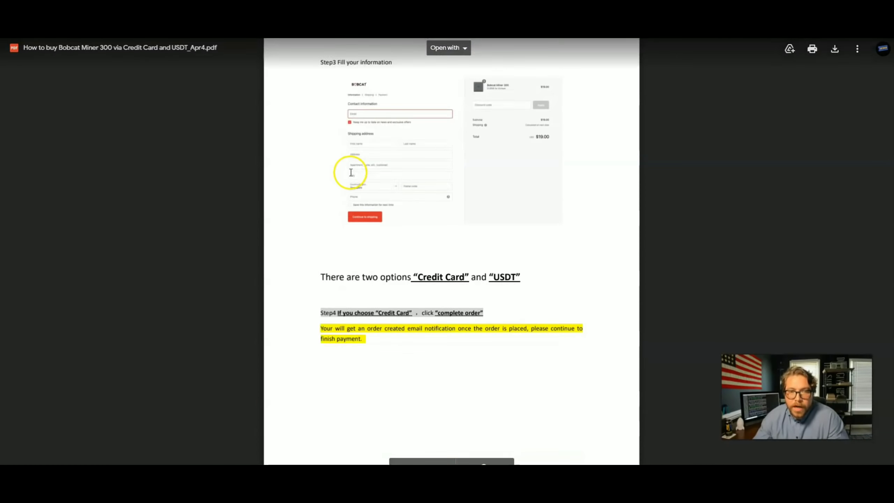
scroll("down", 3)
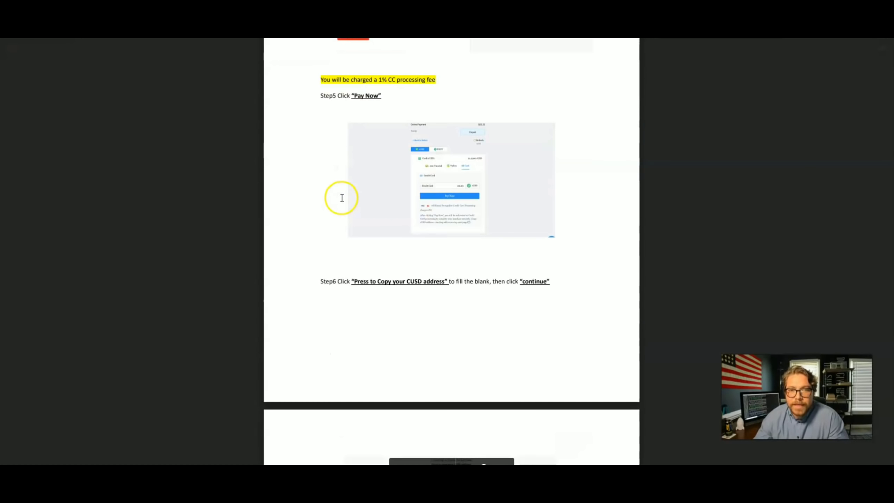
scroll("down", 3)
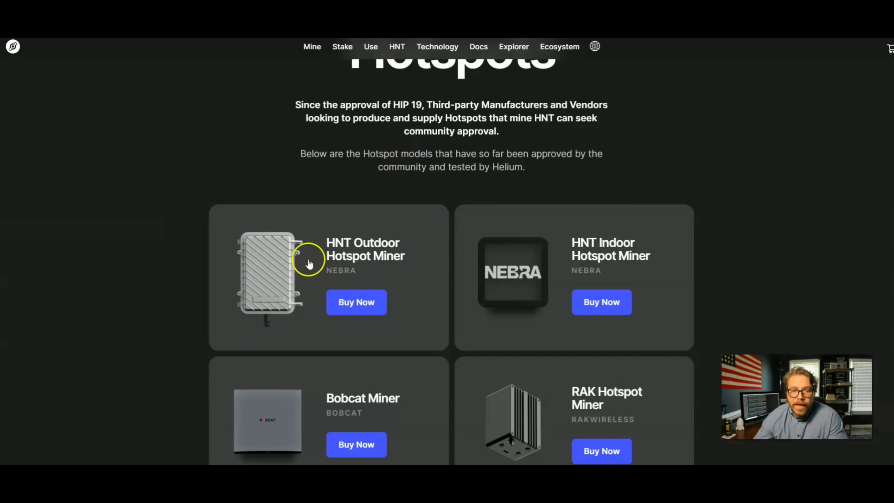
Browse the Nebra, Bobcat, RAK and SyncroB.it hotspot cards, ending at 'A New Kind of Crypto Miner'.
scroll("down", 3)
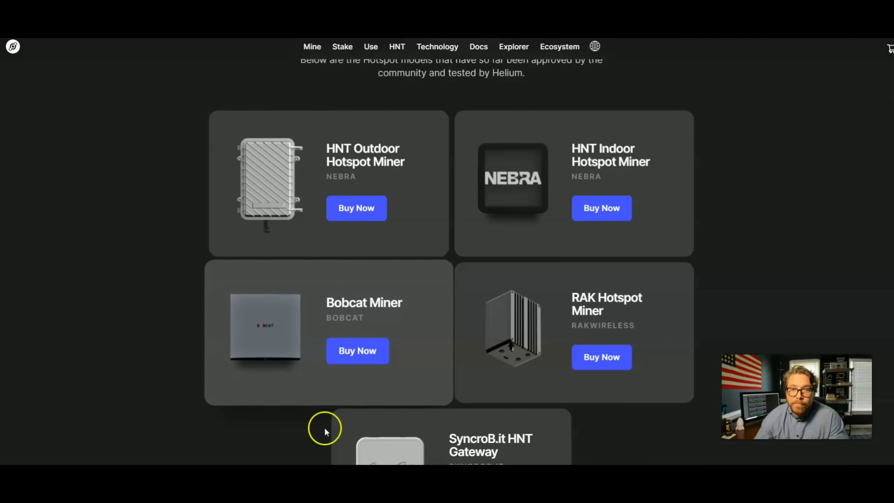
mouse_move(287, 319)
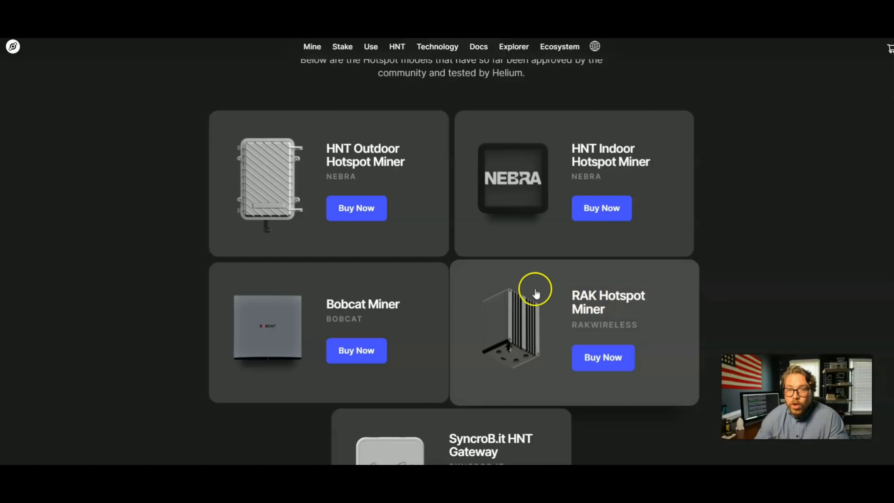
scroll("down", 3)
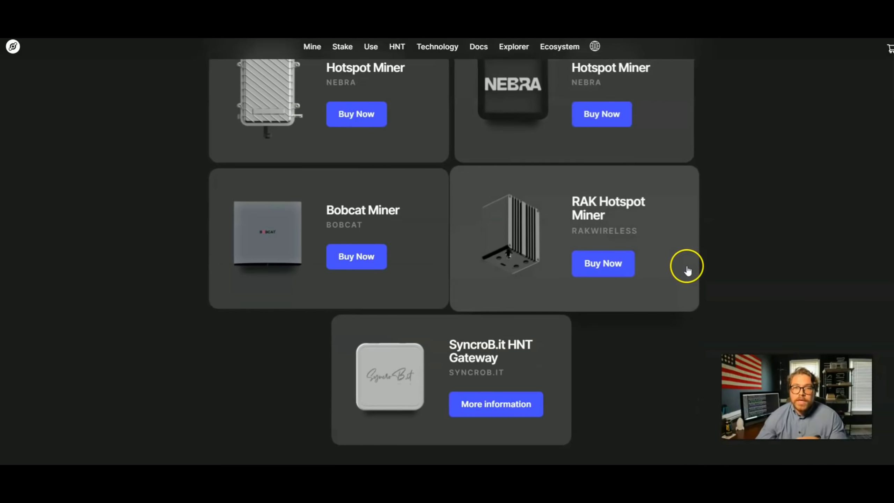
scroll("up", 3)
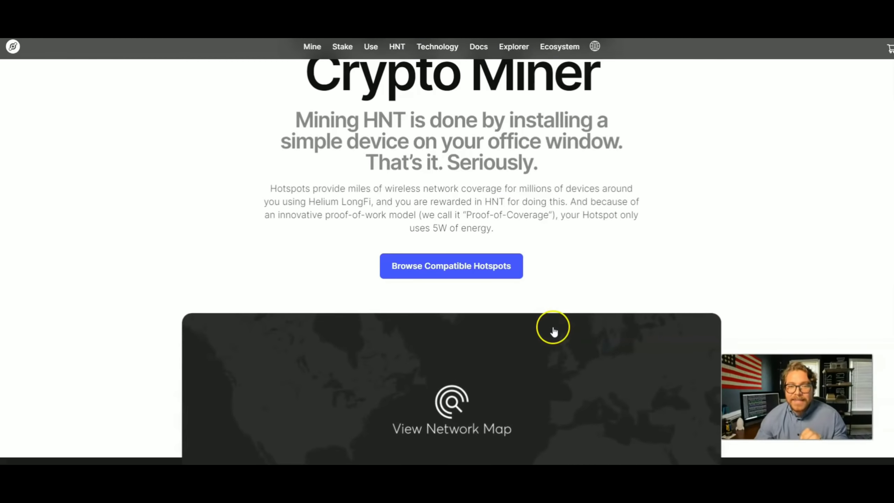
scroll("down", 3)
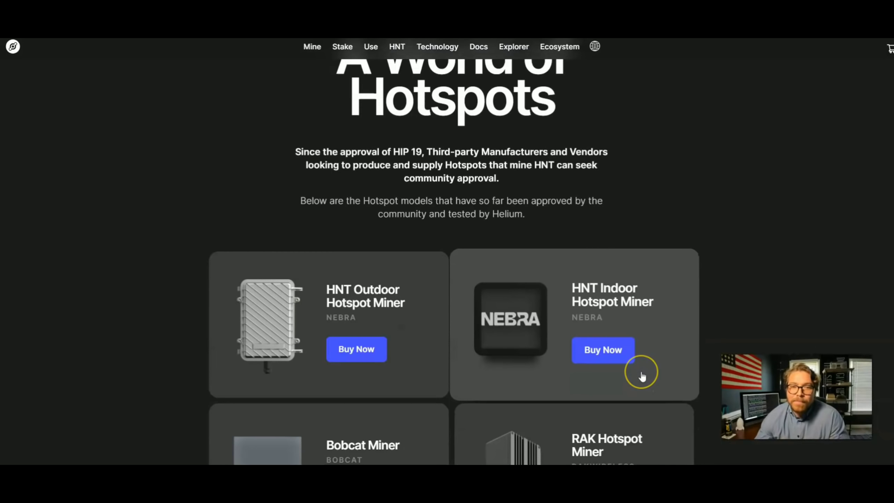
scroll("down", 3)
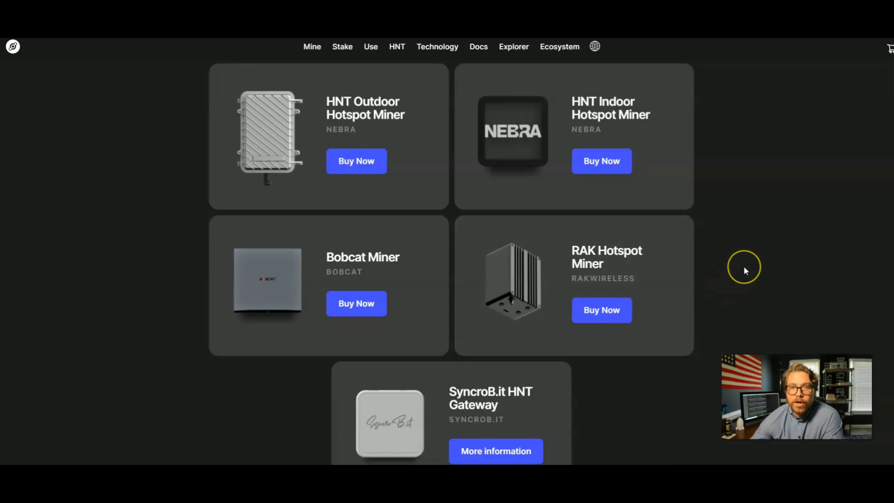
mouse_move(744, 271)
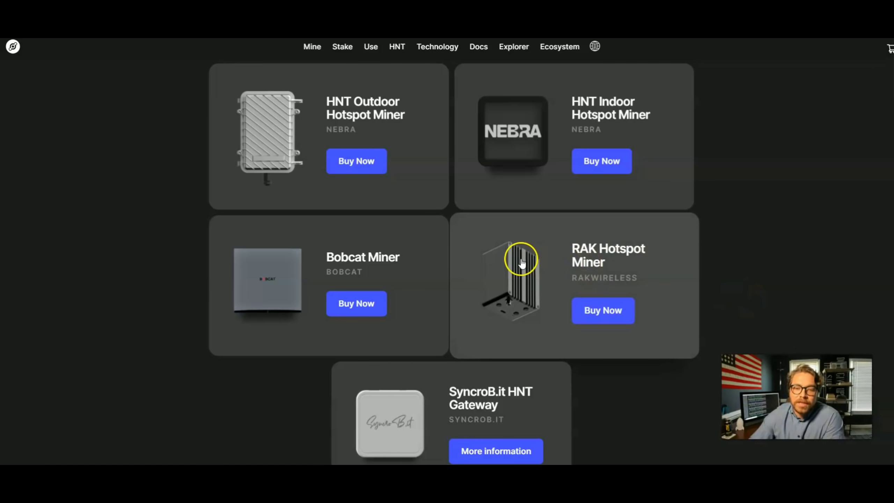
mouse_move(560, 262)
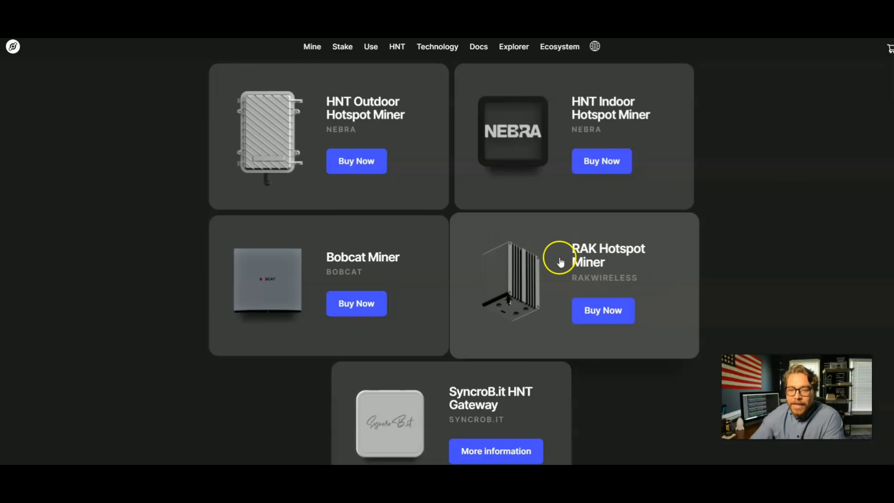
mouse_move(643, 268)
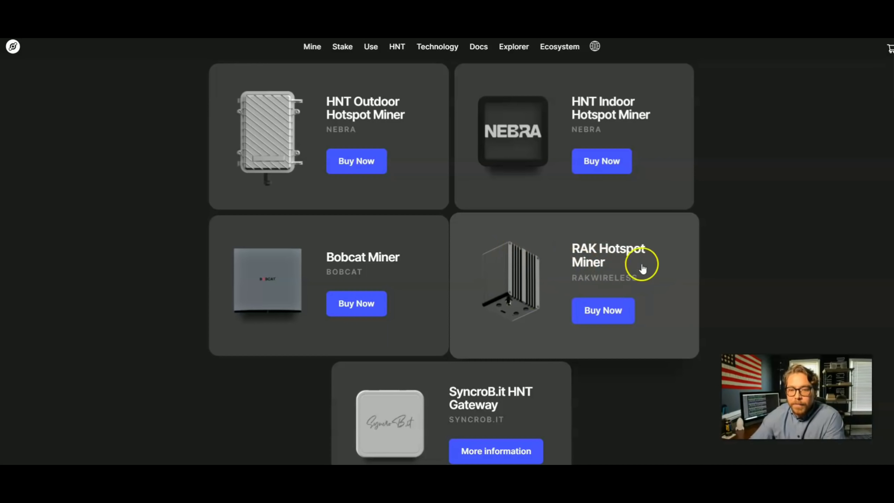
mouse_move(551, 243)
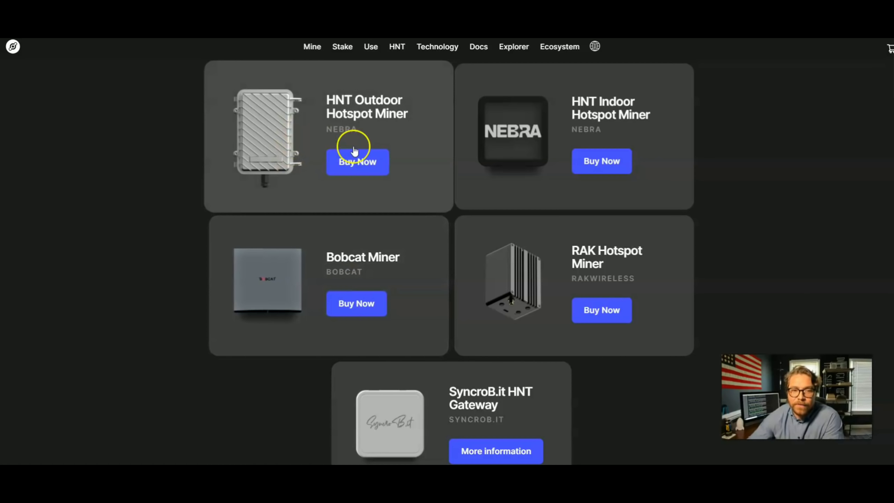
mouse_move(609, 268)
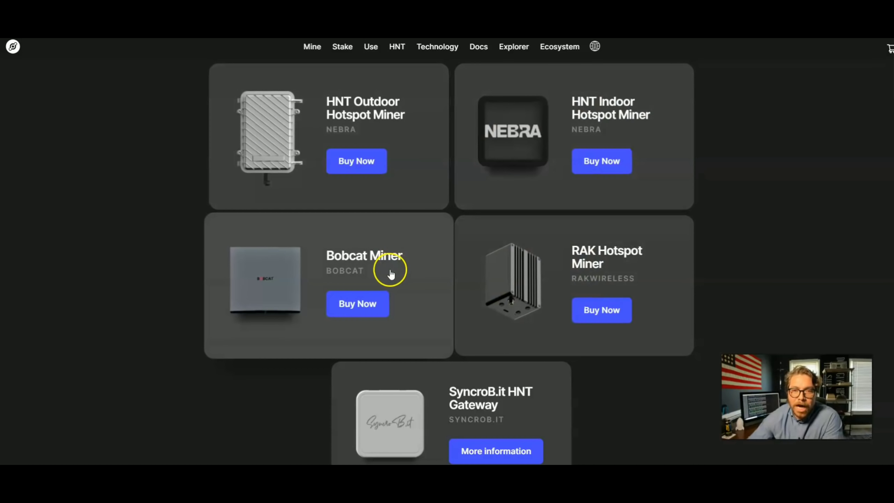
mouse_move(445, 264)
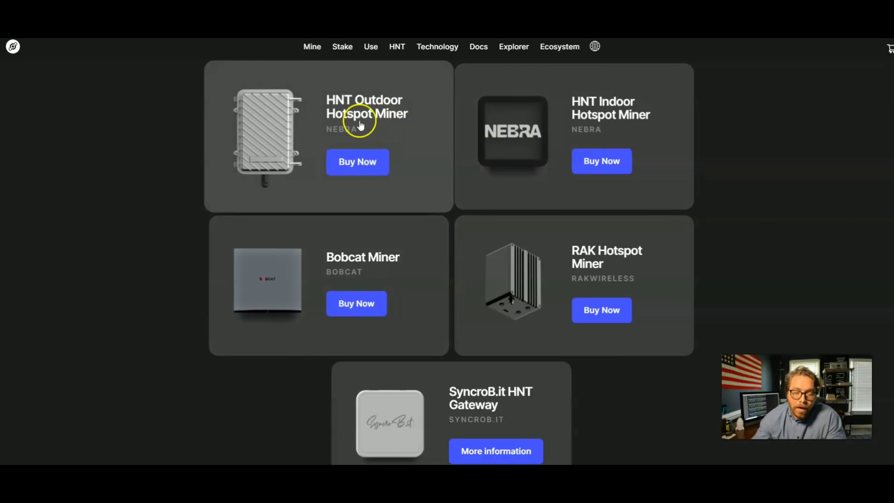
mouse_move(176, 171)
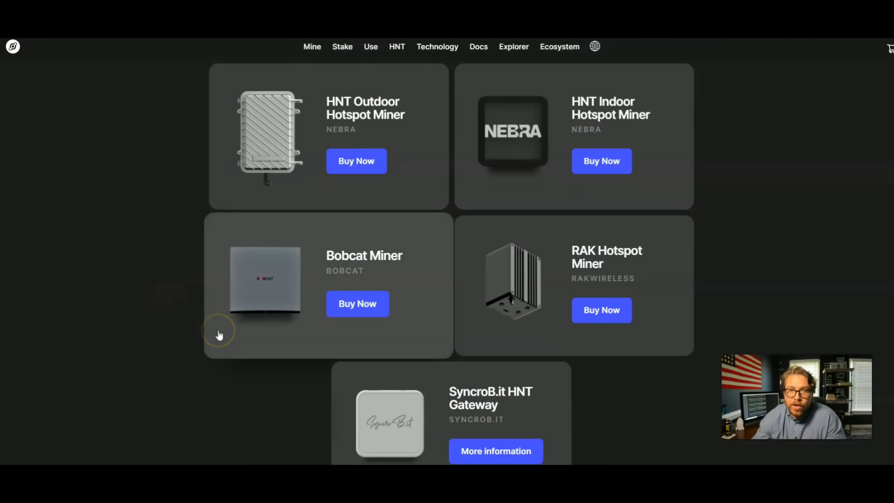
scroll("down", 3)
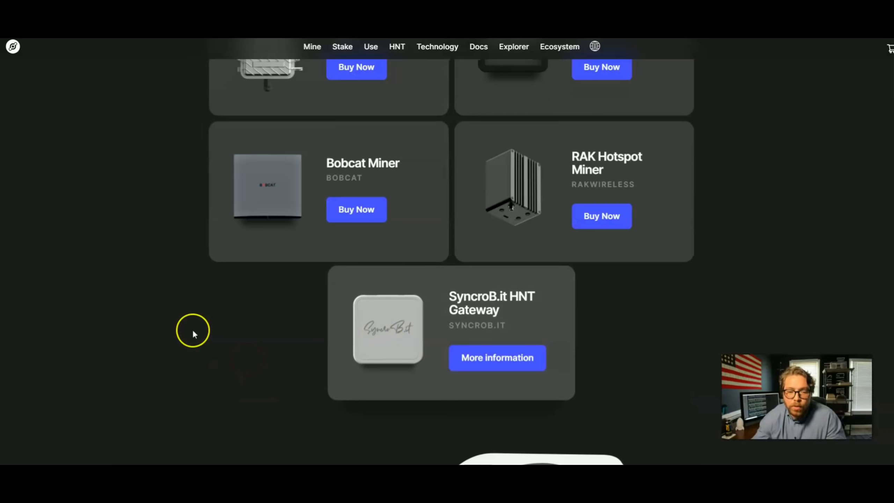
mouse_move(394, 329)
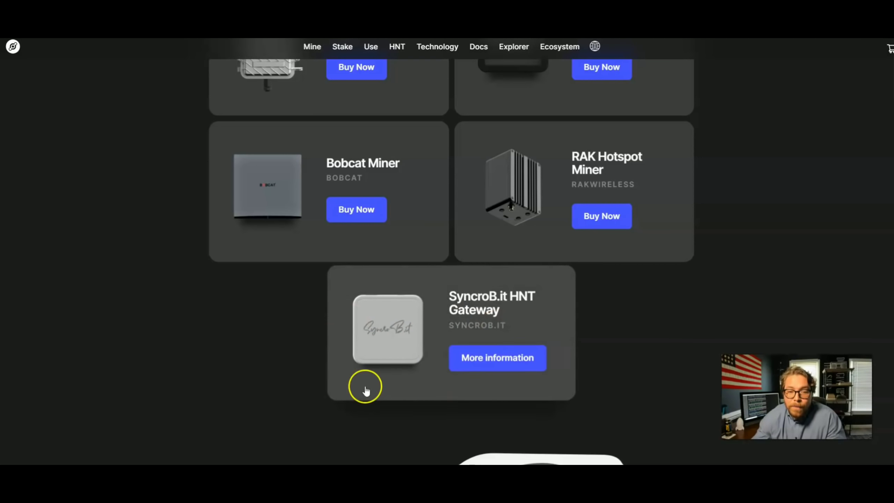
scroll("up", 3)
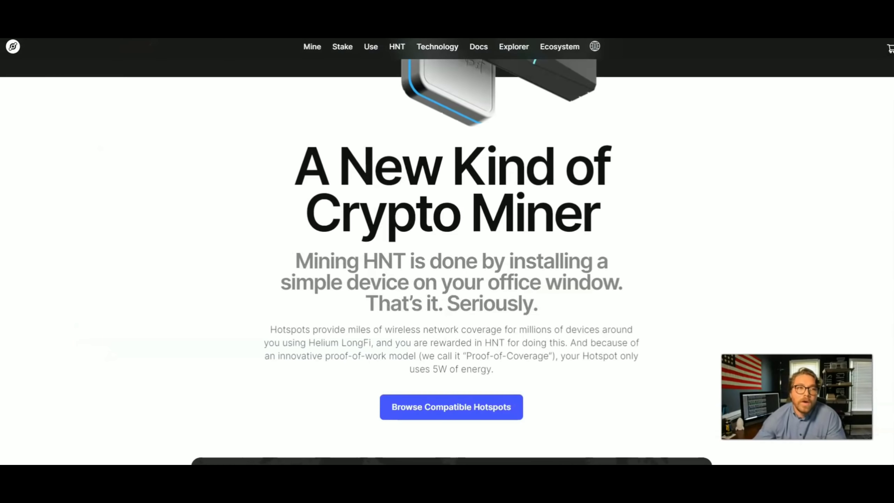
Scroll through Step 1 of the 'How to buy Bobcat Miner 300' PDF.
scroll("down", 3)
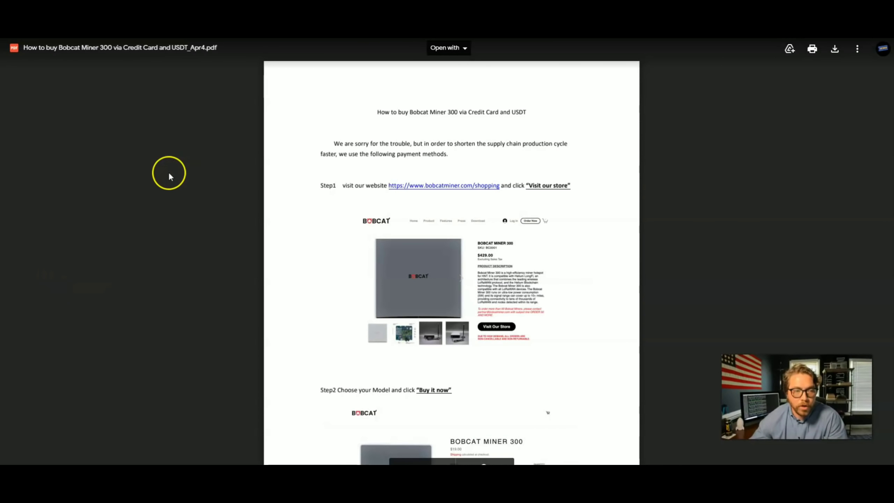
scroll("down", 3)
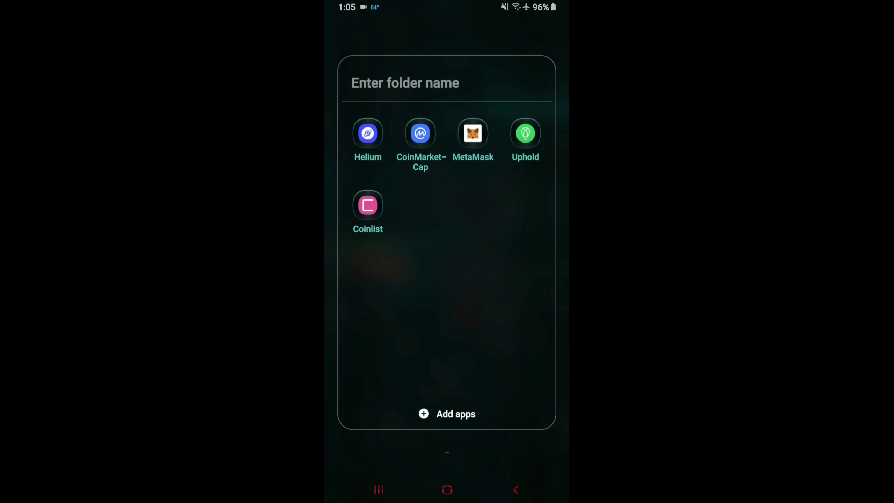
Launch Helium from the phone folder and start adding a new hotspot from My Hotspots.
left_click(368, 133)
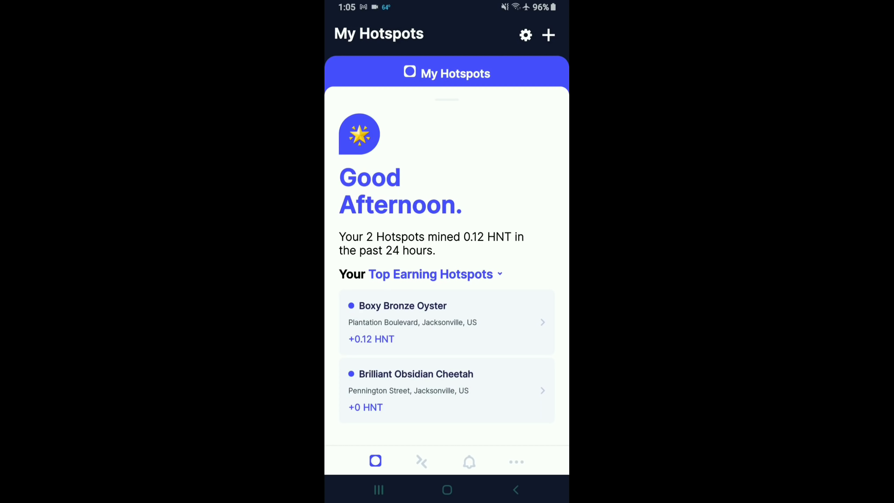
left_click(547, 35)
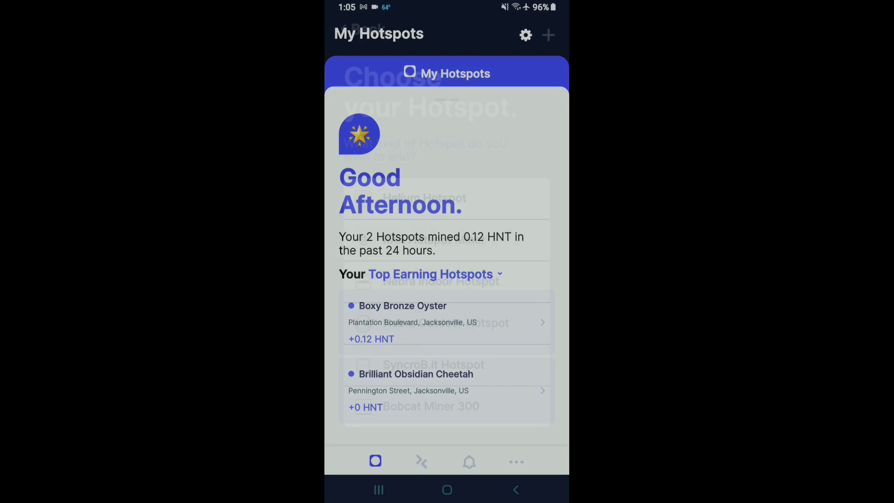
left_click(548, 35)
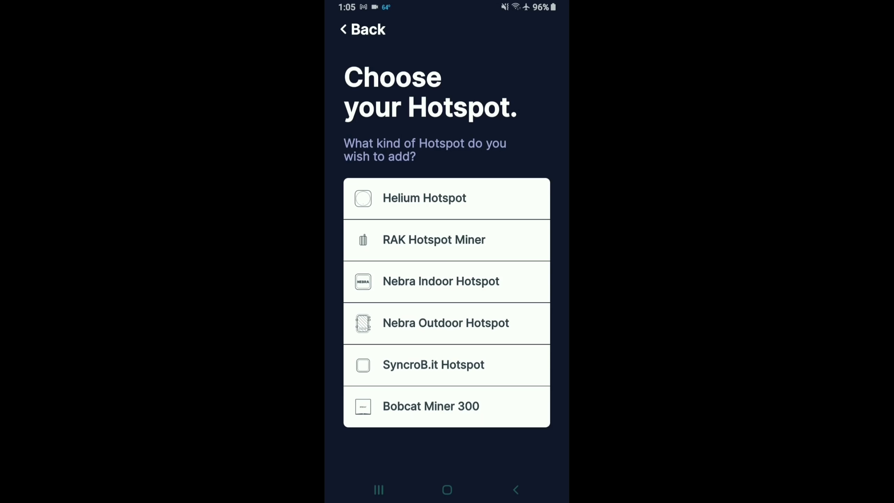
Back out of the Choose your Hotspot list to the My Hotspots map view.
left_click(362, 30)
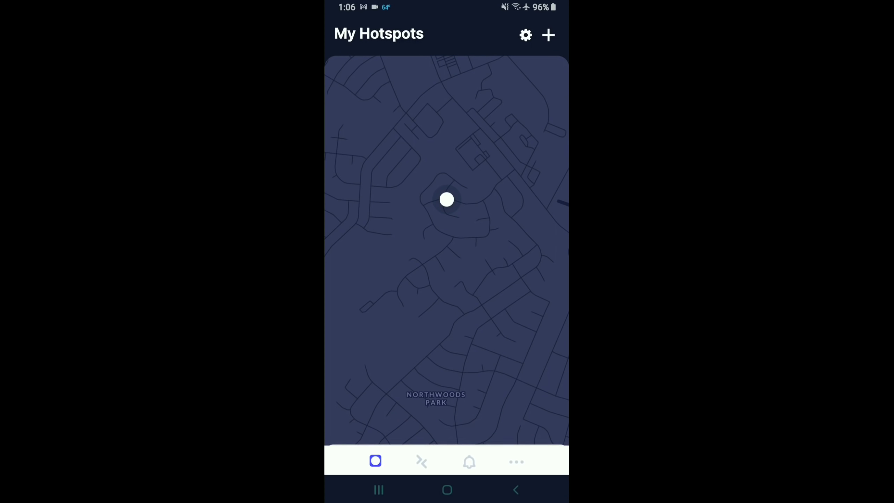
View 14-day rewards and witnesses for Boxy Bronze Oyster, then Brilliant Obsidian Cheetah.
left_click(446, 200)
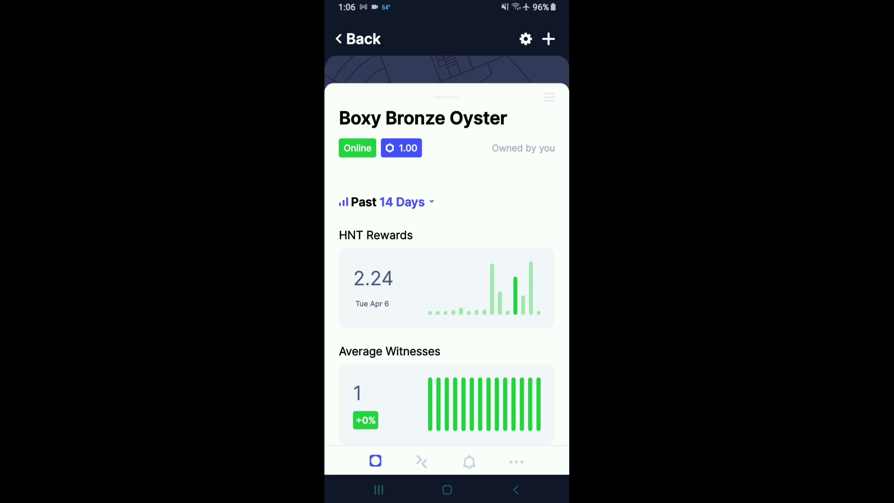
left_click(356, 39)
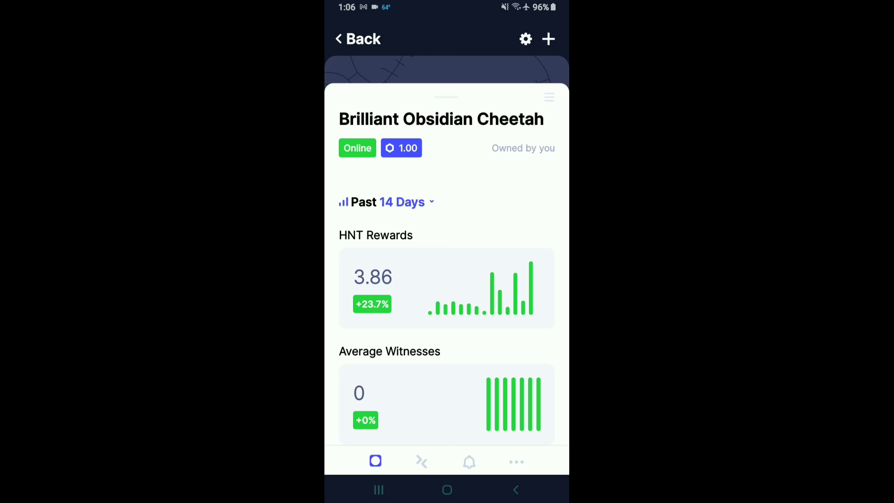
scroll("down", 3)
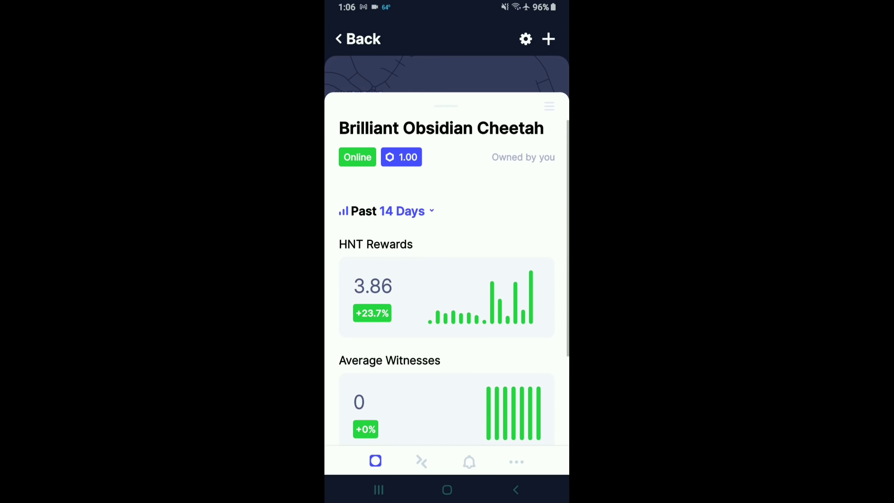
scroll("down", 3)
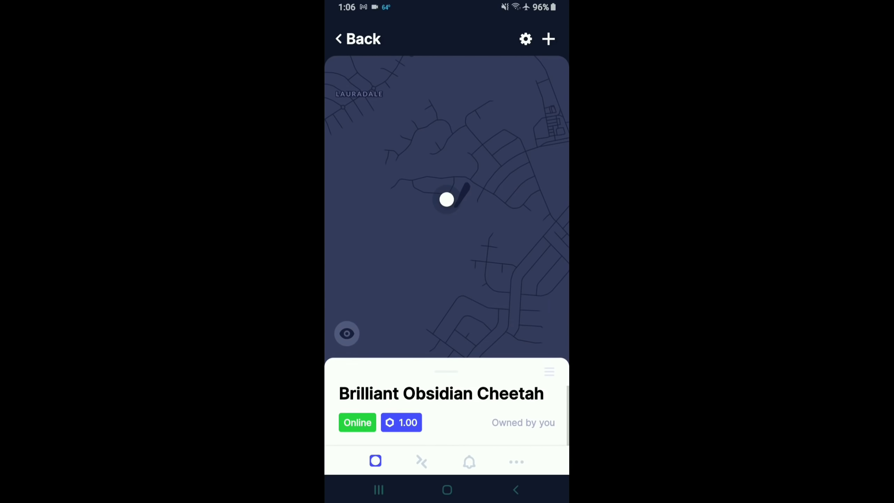
Peek at the hotspot's options menu, cancel it, and move to My Wallet.
left_click(548, 370)
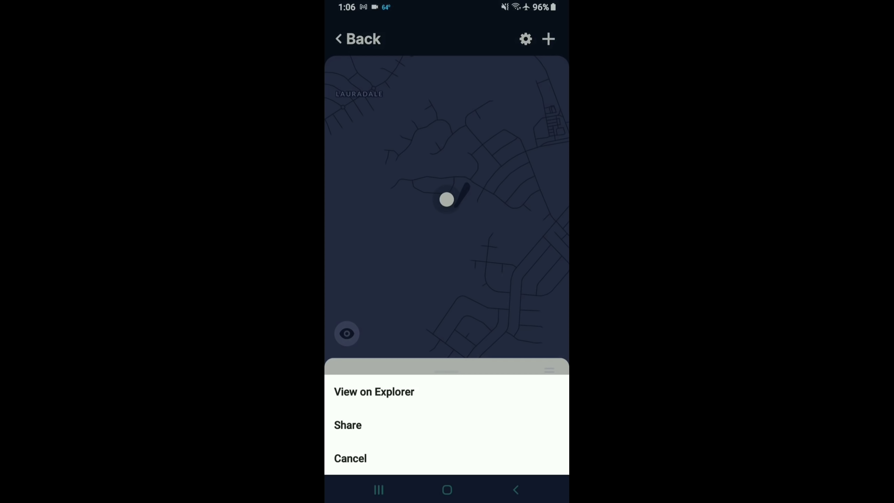
left_click(350, 458)
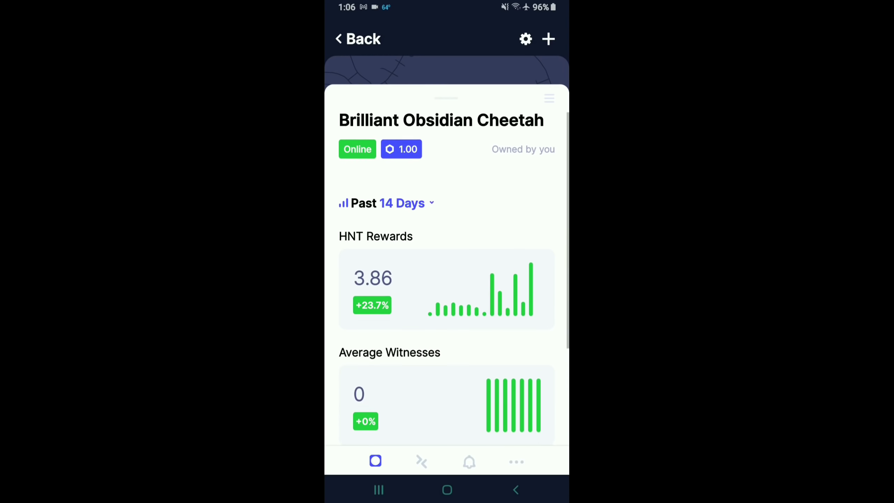
left_click(357, 40)
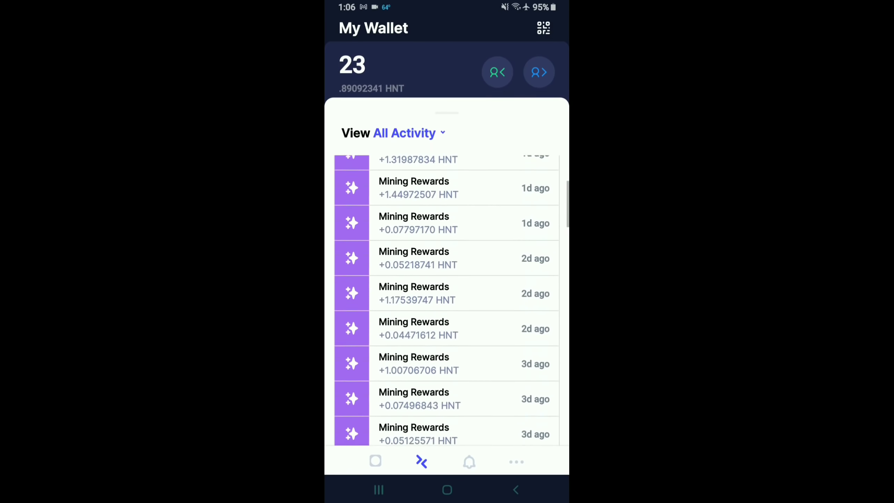
Review the 23.89 HNT balance and reward history, open and close the Send HNT form.
scroll("down", 3)
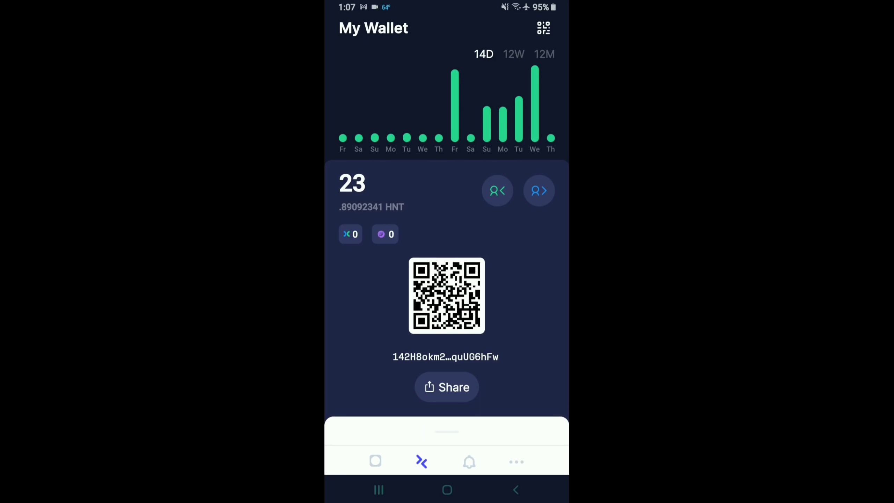
left_click(539, 191)
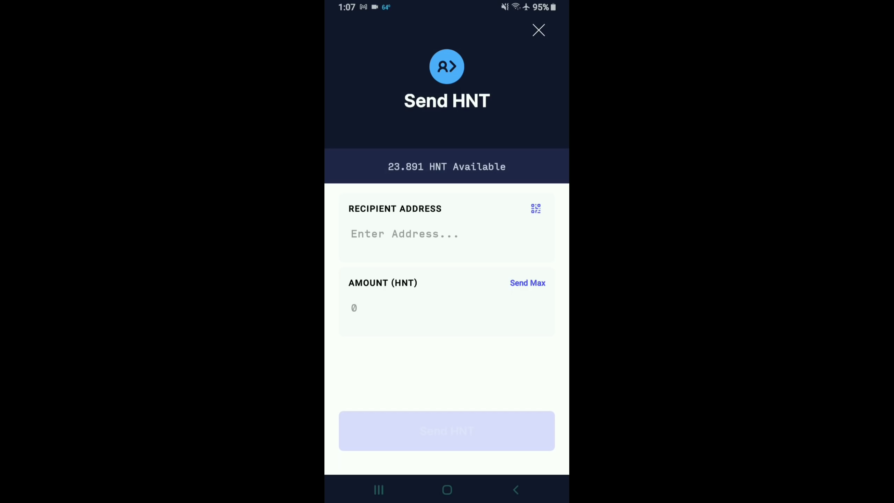
left_click(538, 29)
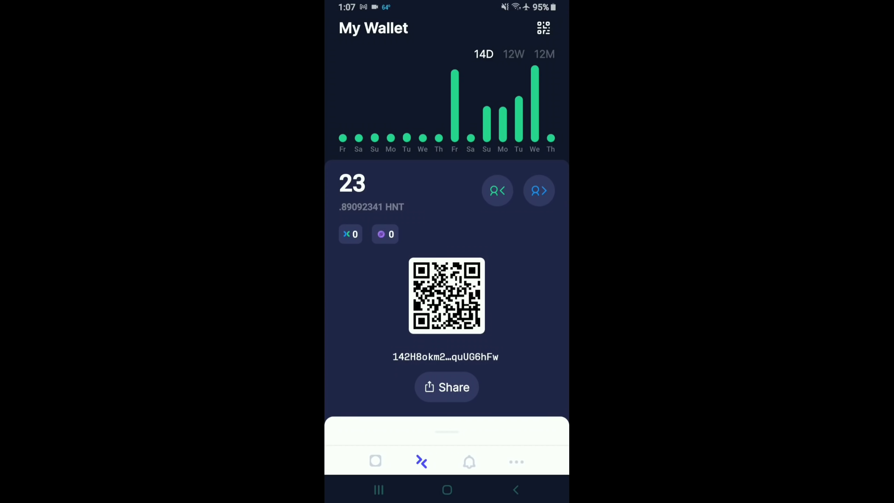
left_click(468, 461)
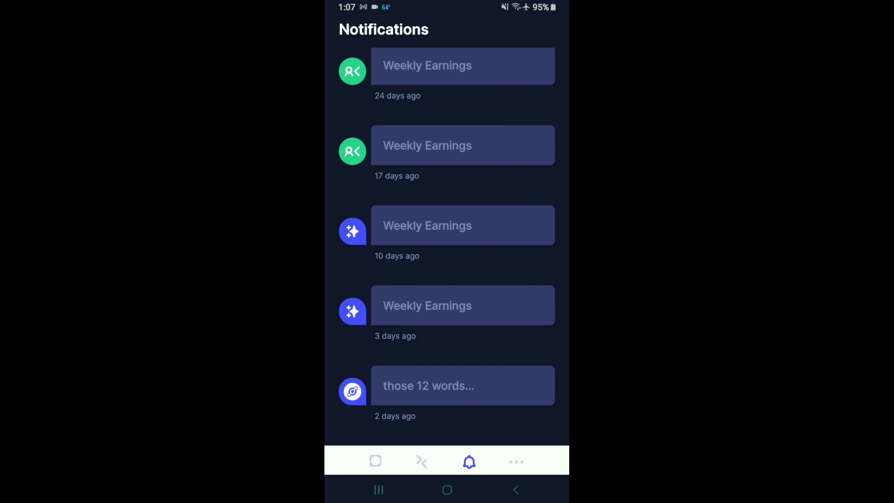
Visit the Settings screen's security and learning options, then return to My Hotspots.
left_click(375, 461)
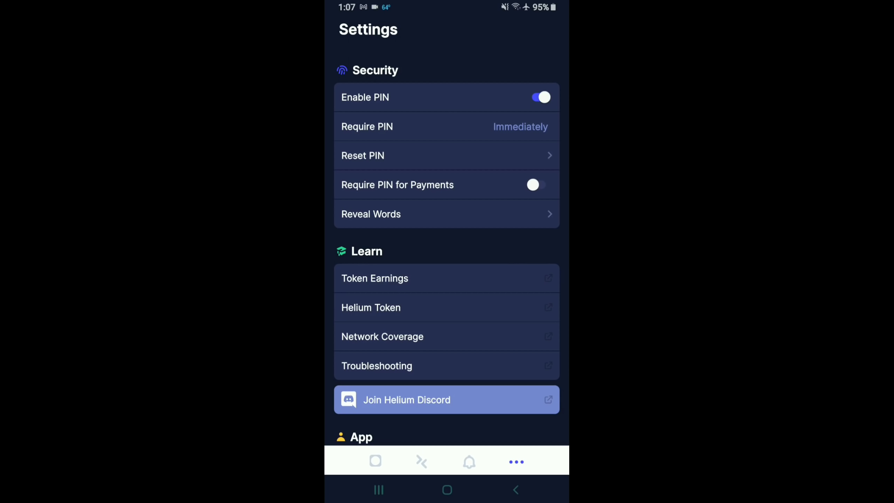
left_click(376, 461)
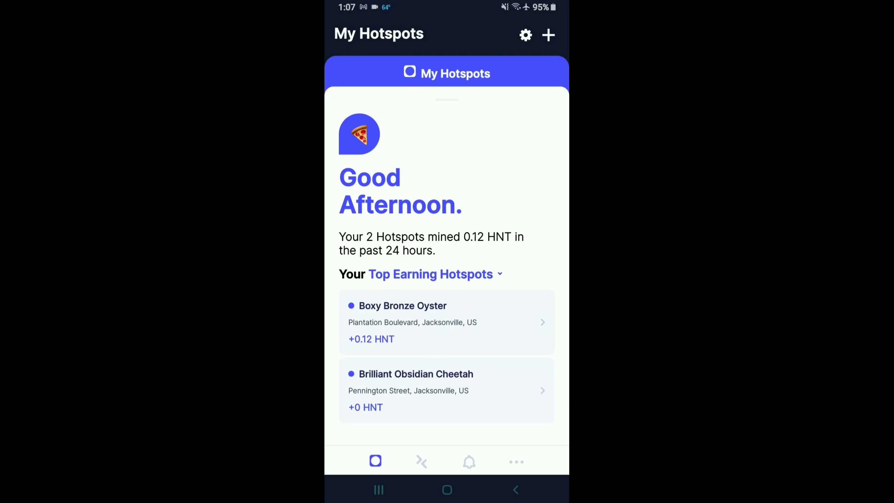